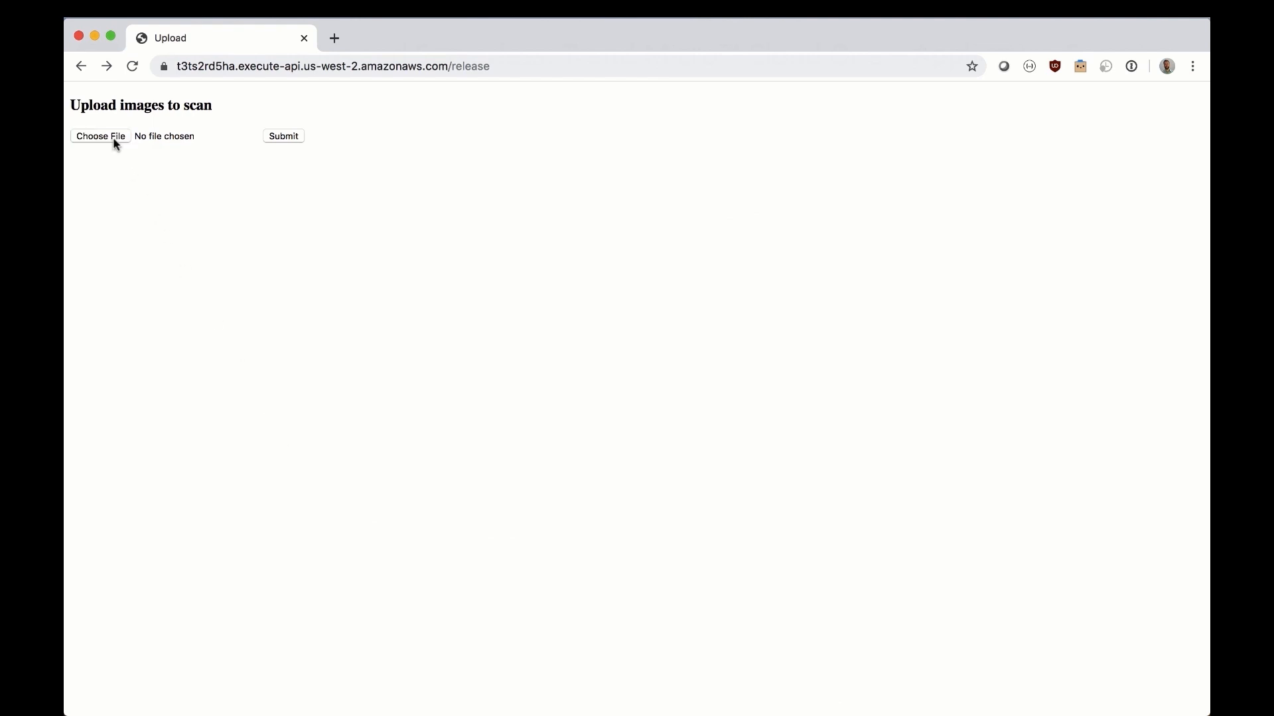
Step: Upload the vadim-misyuchenko bicycle JPEG and submit it for scanning
{"action": "left_click", "coordinate": [100, 135]}
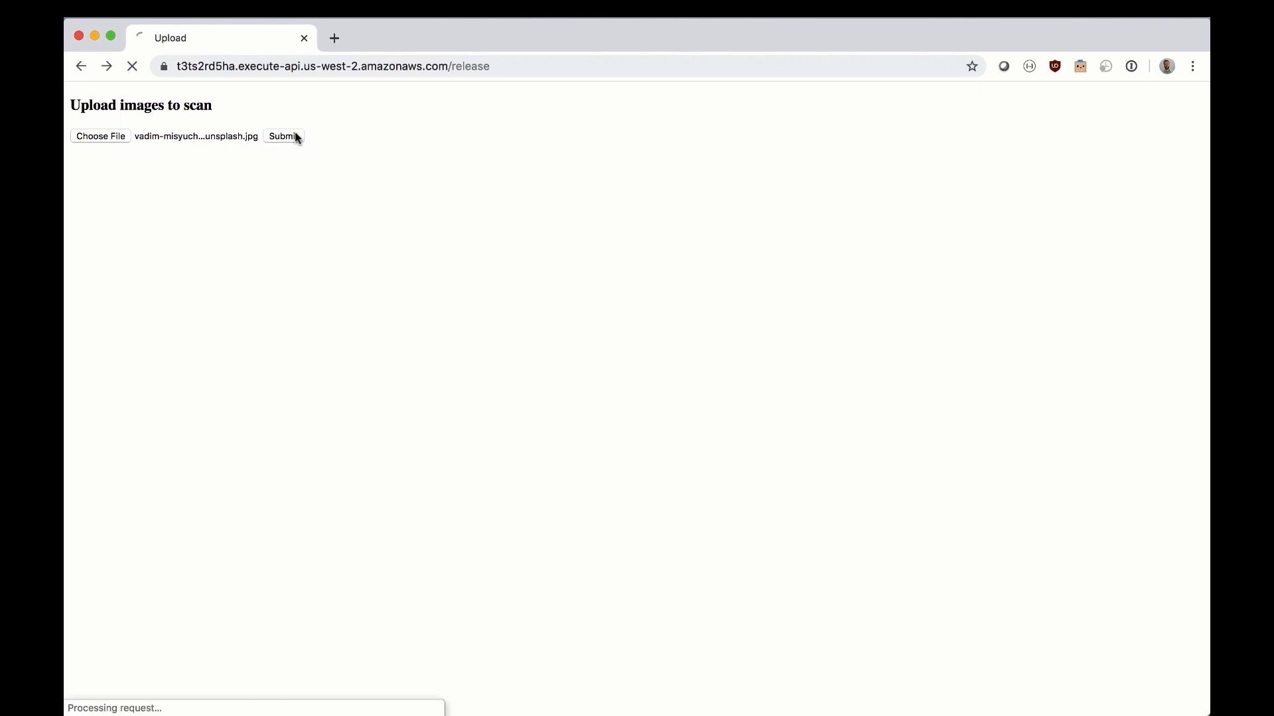
{"action": "left_click", "coordinate": [281, 136]}
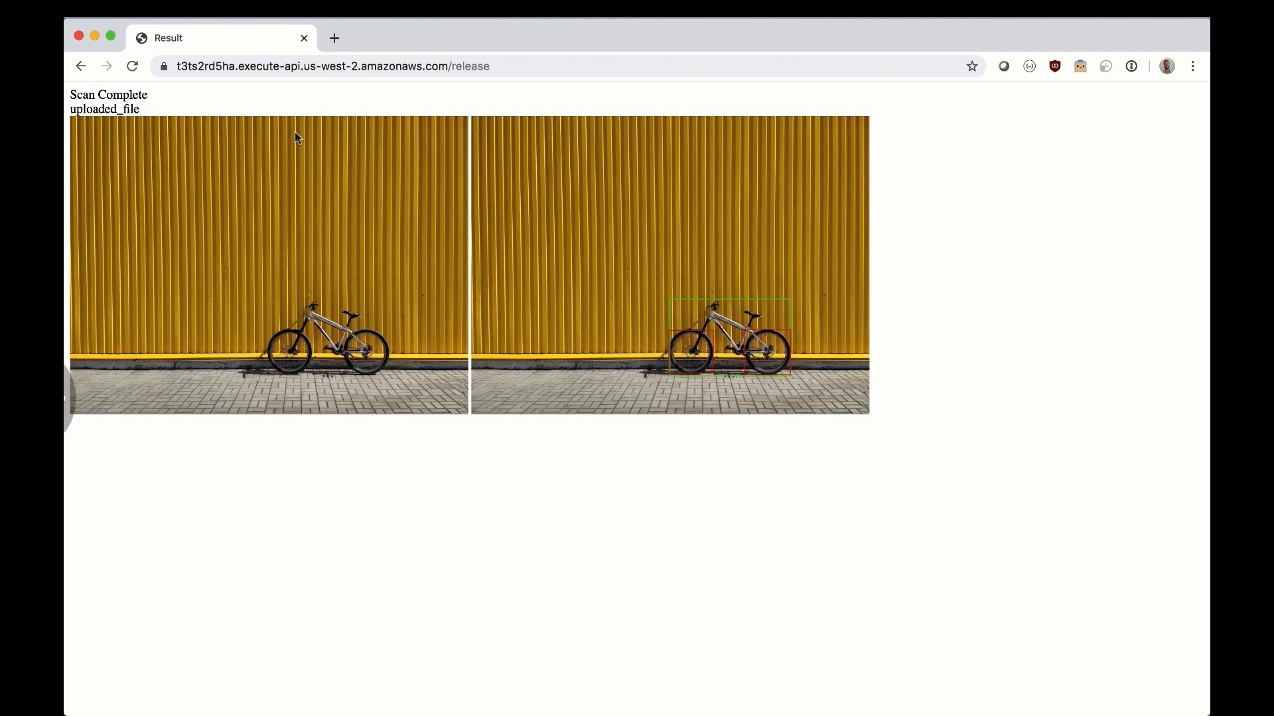
Step: Upload and submit images.zip, then scroll through the detection results including the boxed tiger
{"action": "left_click", "coordinate": [98, 135]}
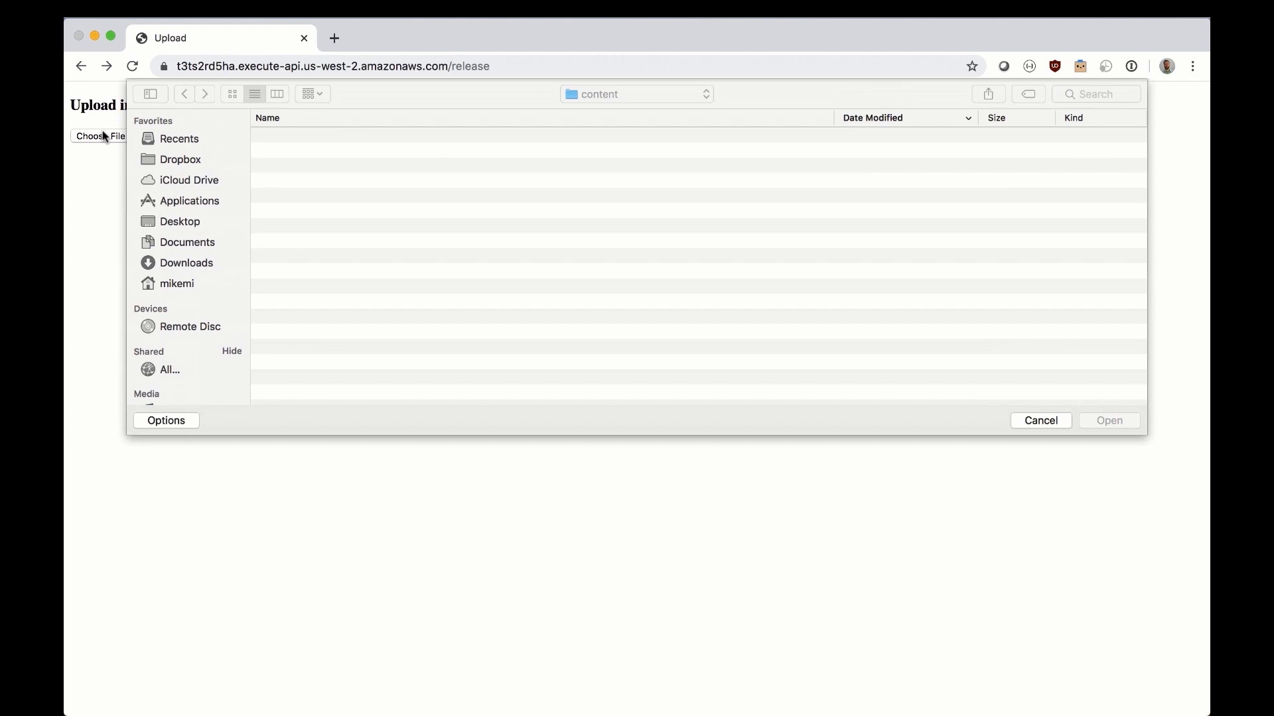
{"action": "left_click", "coordinate": [310, 136]}
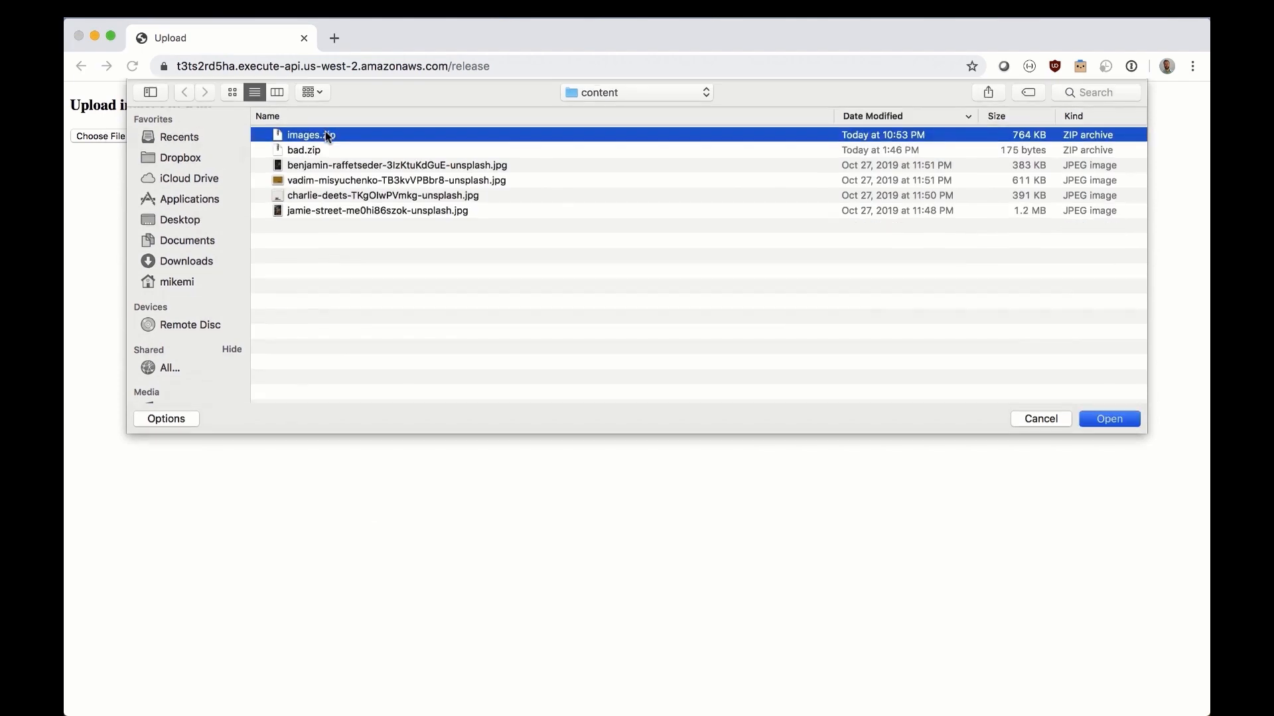
{"action": "left_click", "coordinate": [1108, 418]}
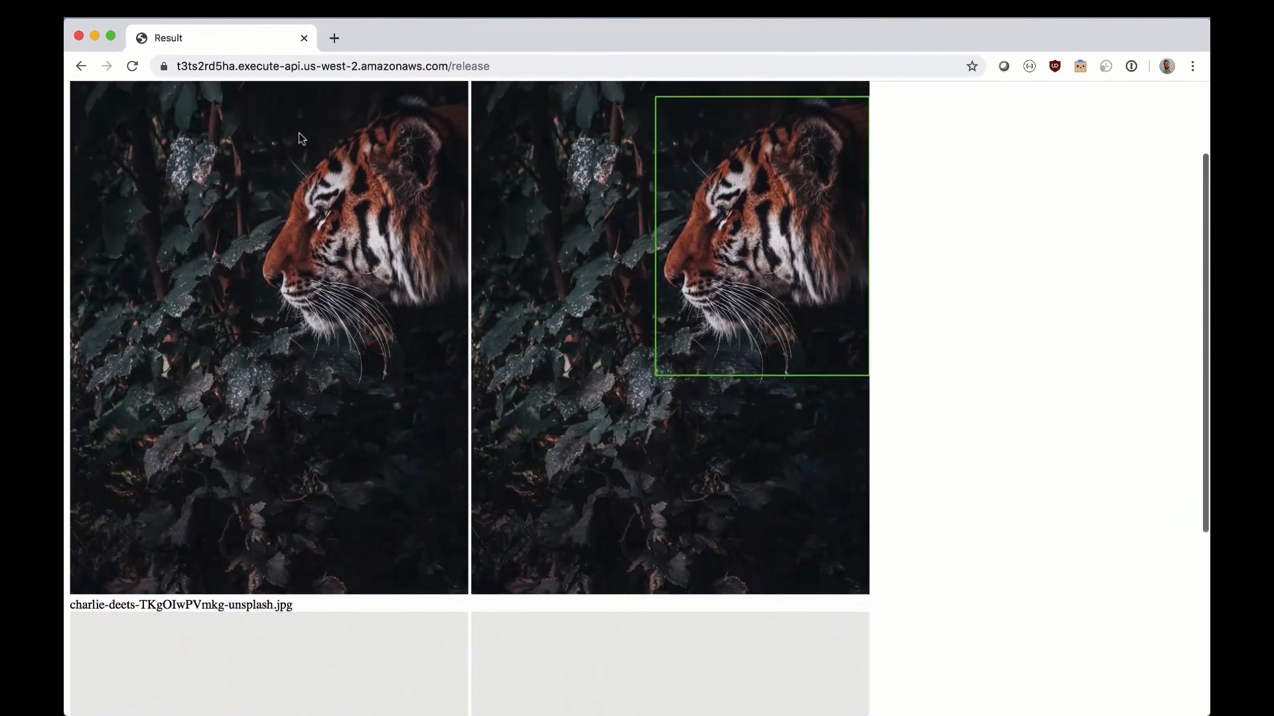
{"action": "scroll", "scroll_direction": "down", "scroll_amount": 3}
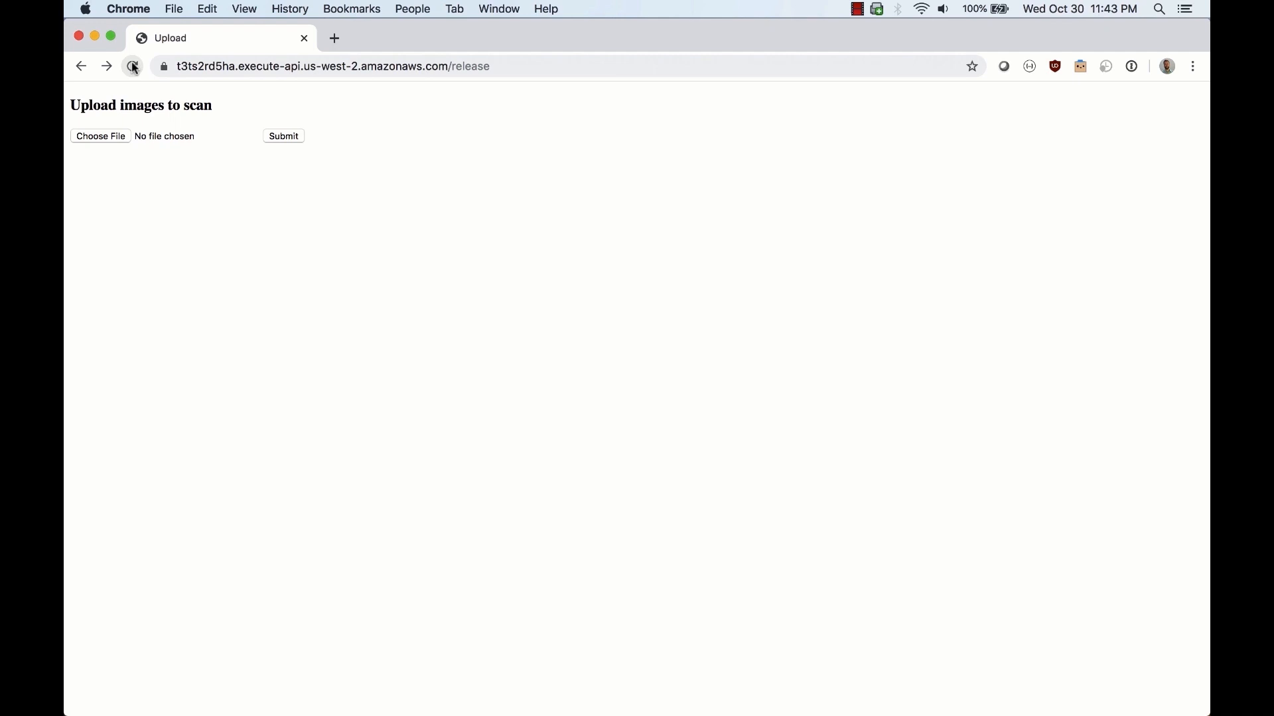
Step: Reload the form, then upload and submit bad.zip with its shell-command file names
{"action": "left_click", "coordinate": [99, 136]}
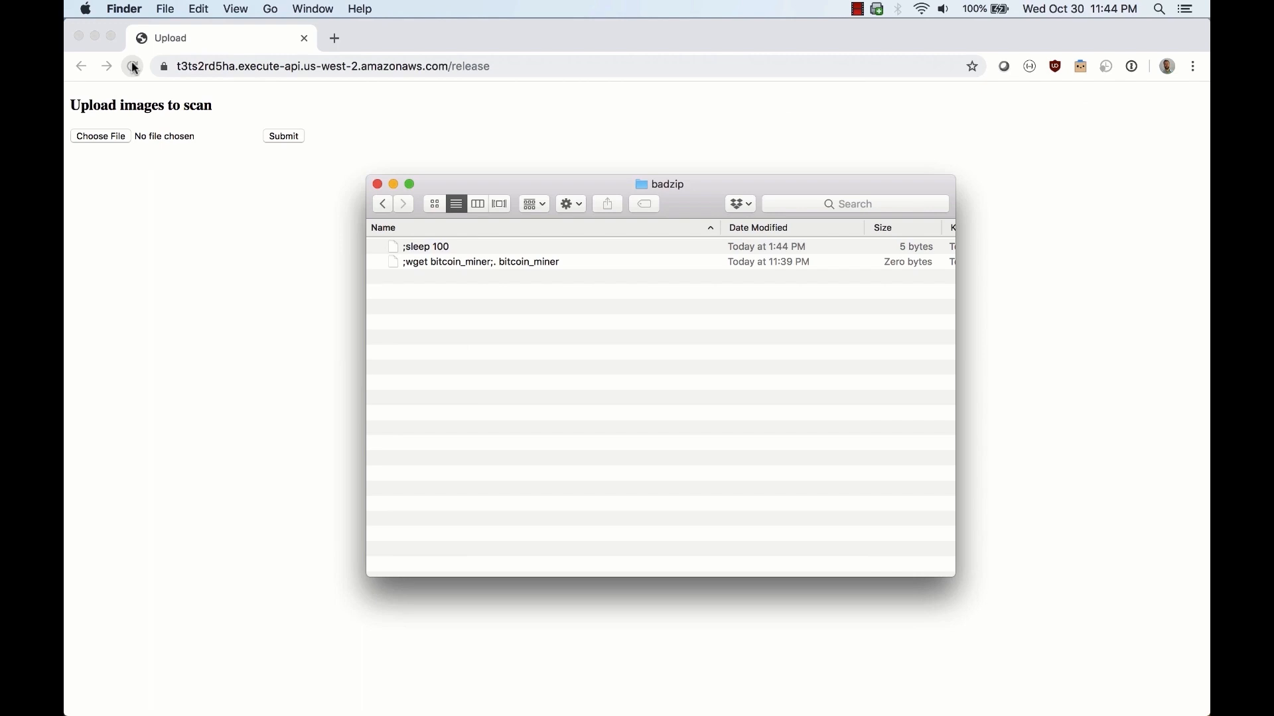
{"action": "left_click", "coordinate": [101, 135]}
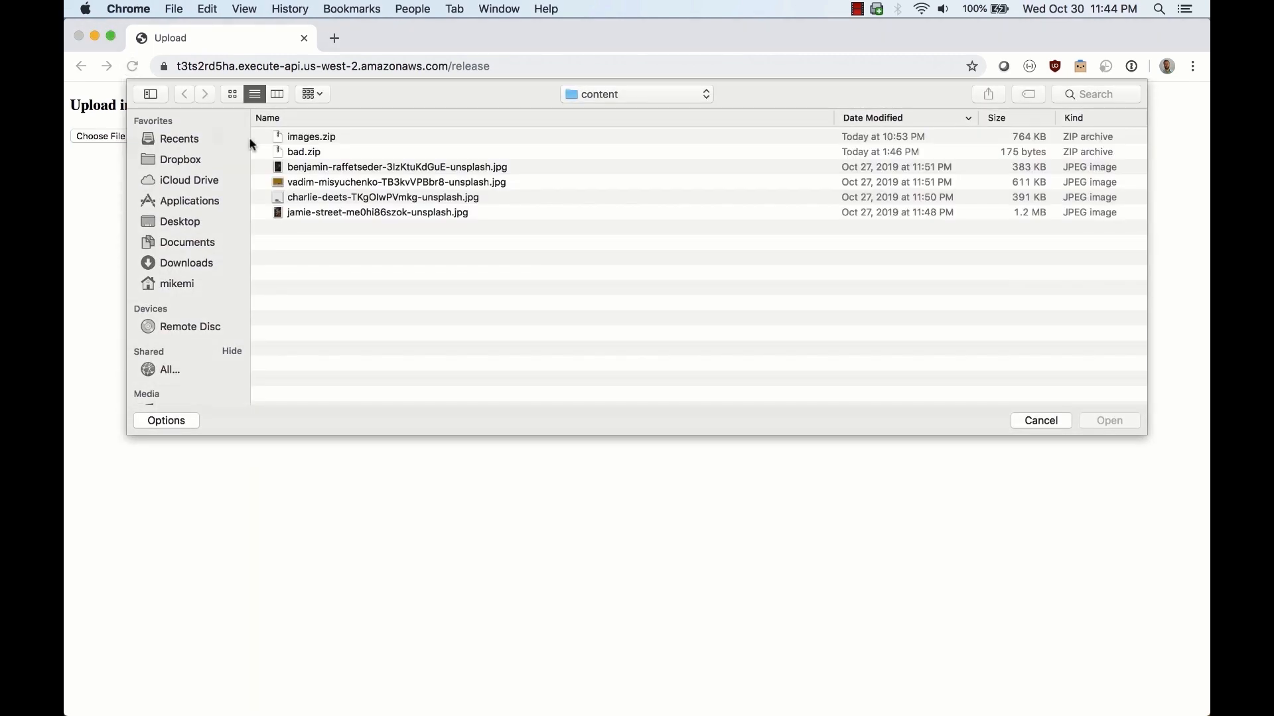
{"action": "left_click", "coordinate": [1107, 420]}
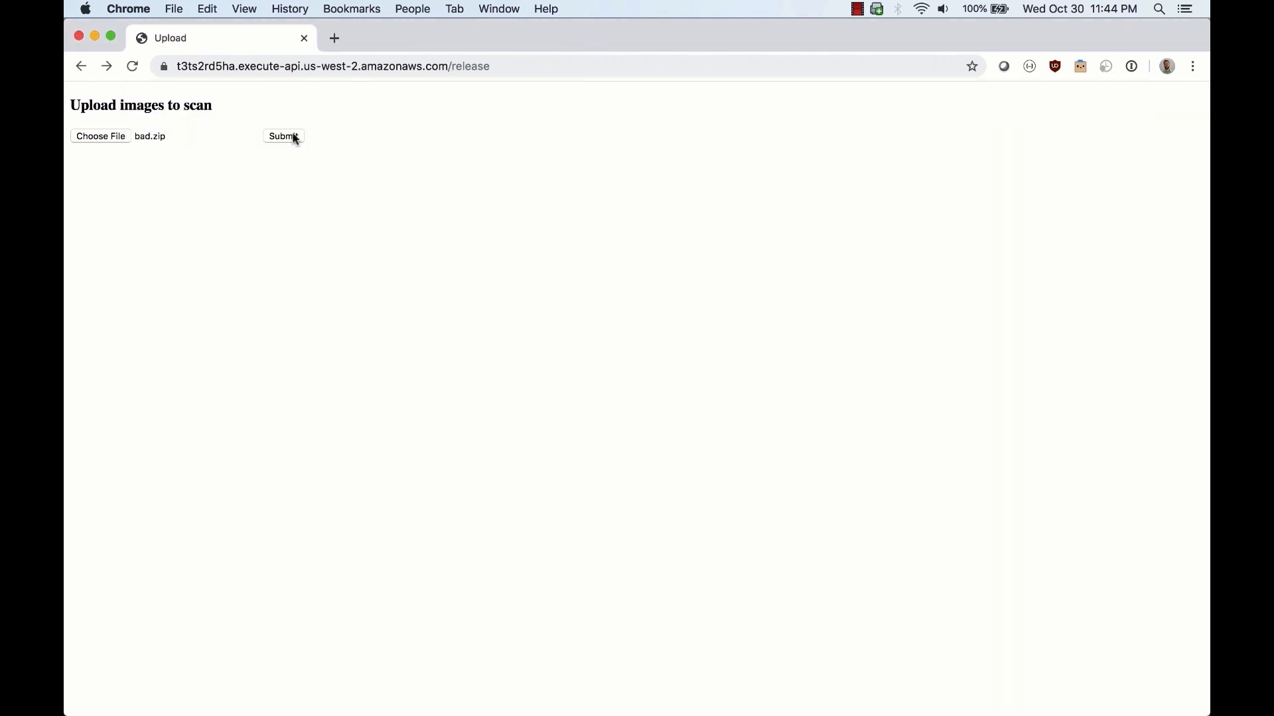
{"action": "left_click", "coordinate": [281, 136]}
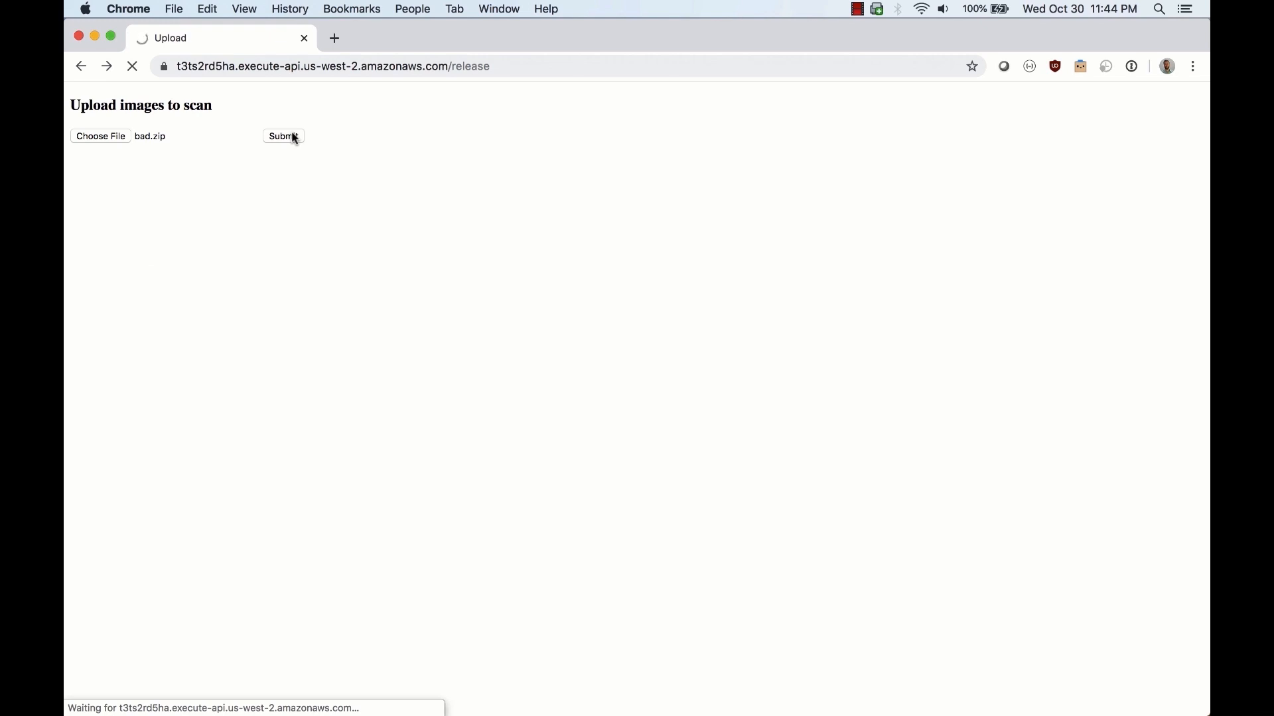
{"action": "left_click", "coordinate": [283, 135]}
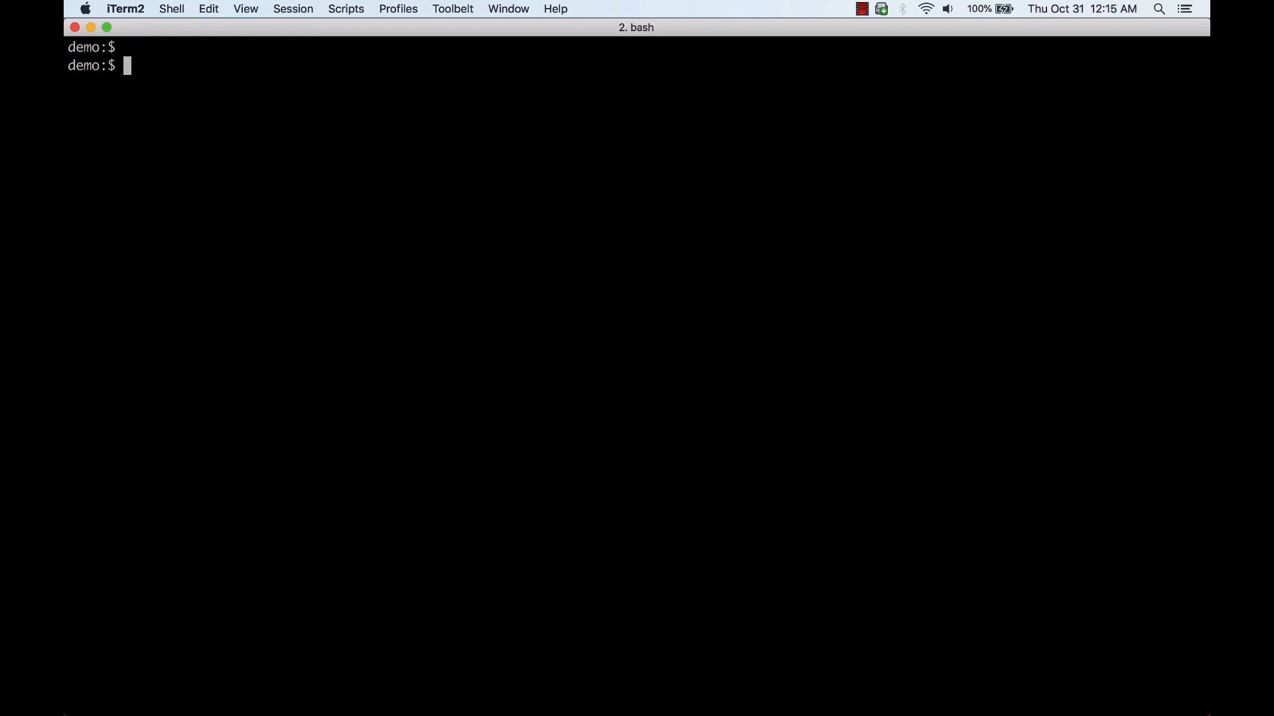
Step: Run git diff to review the template.yaml Trend-AppSecurity changes, then resubmit bad.zip
{"action": "type", "text": "git"}
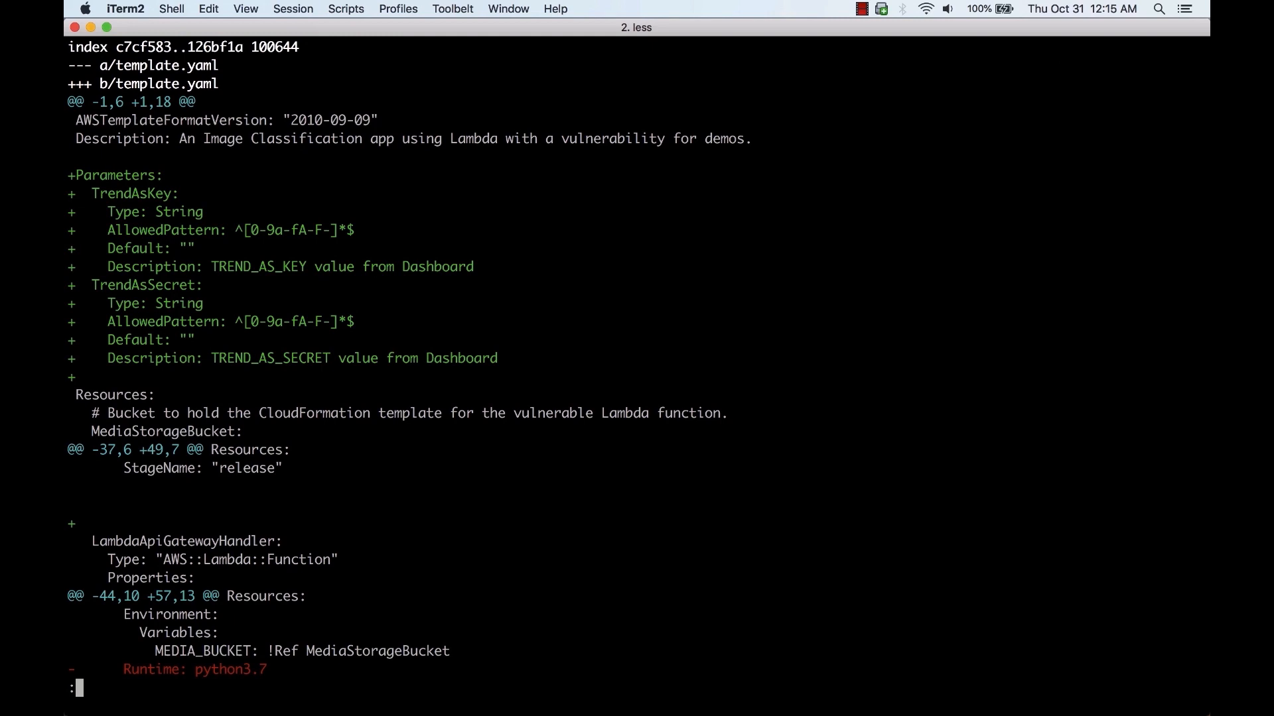
{"action": "scroll", "scroll_direction": "down", "scroll_amount": 3}
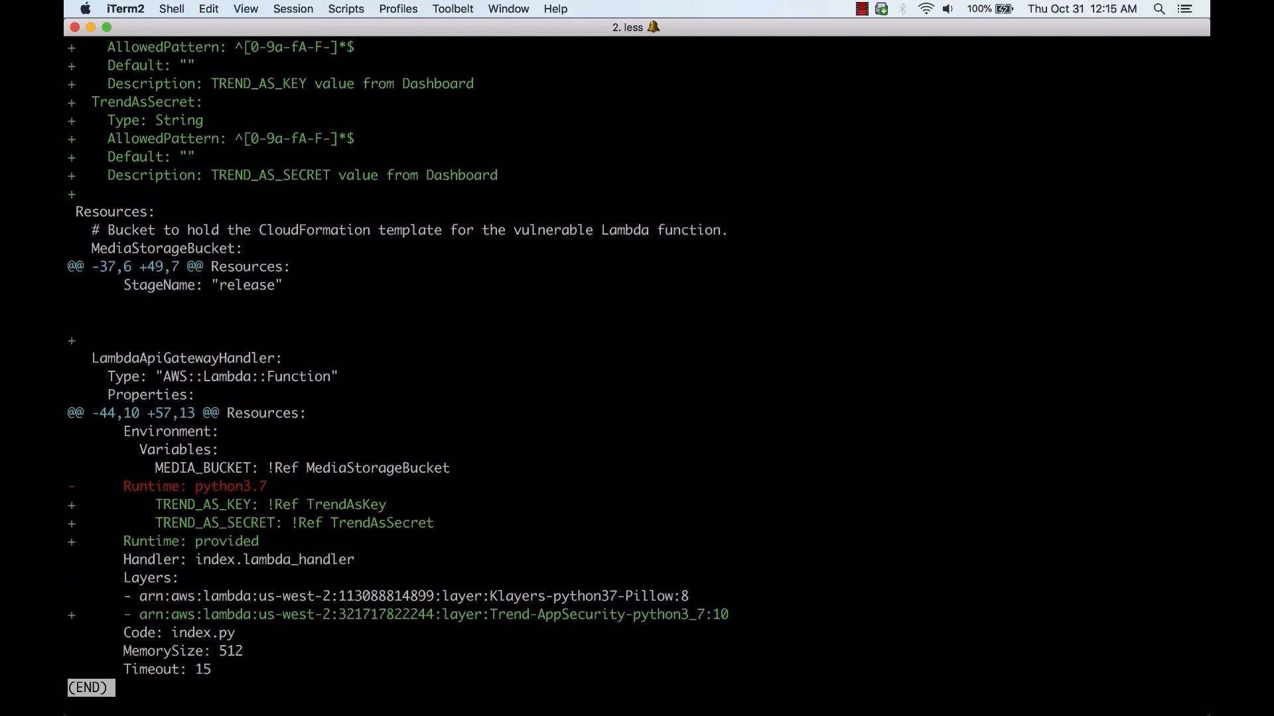
{"action": "mouse_move", "coordinate": [877, 530]}
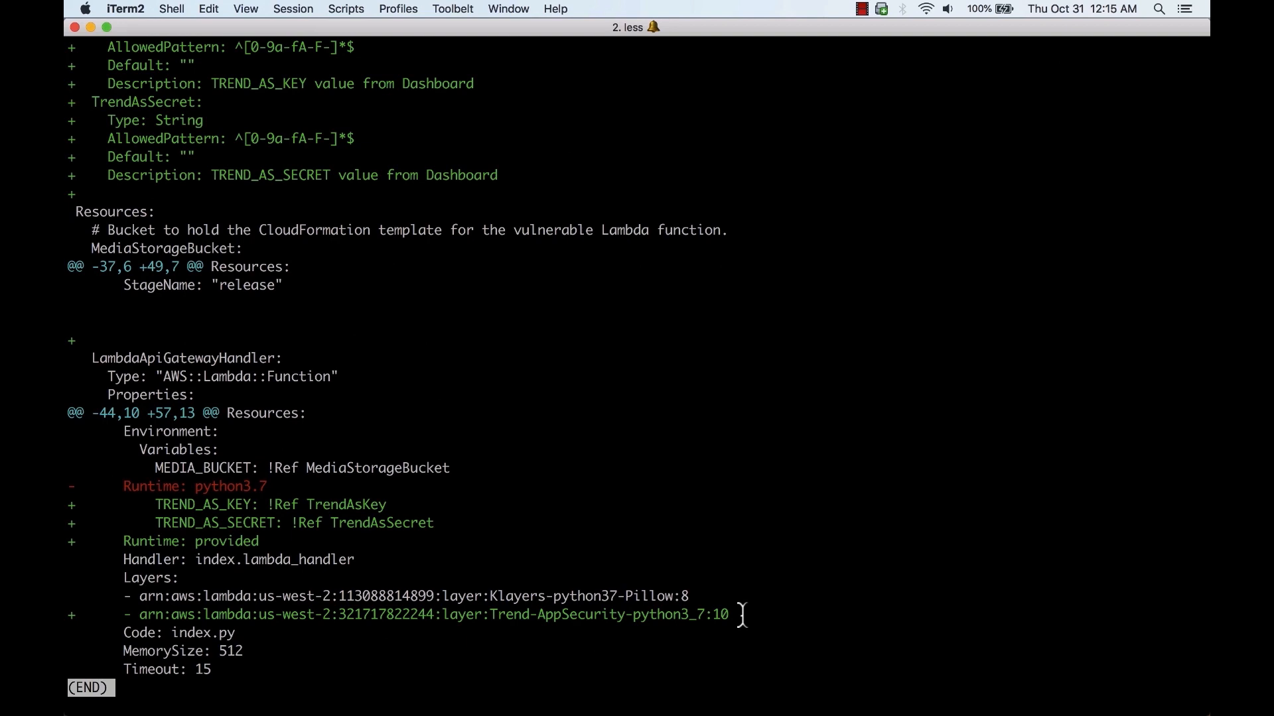
{"action": "mouse_move", "coordinate": [260, 541]}
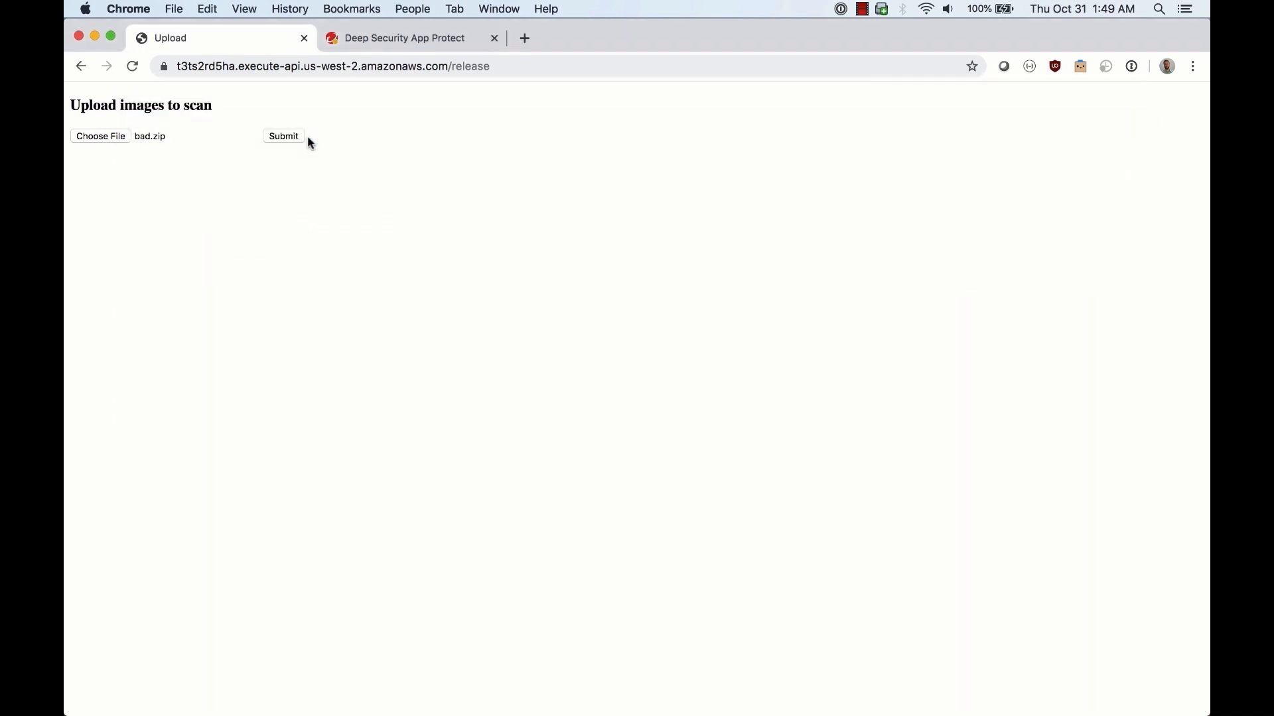
{"action": "left_click", "coordinate": [283, 136]}
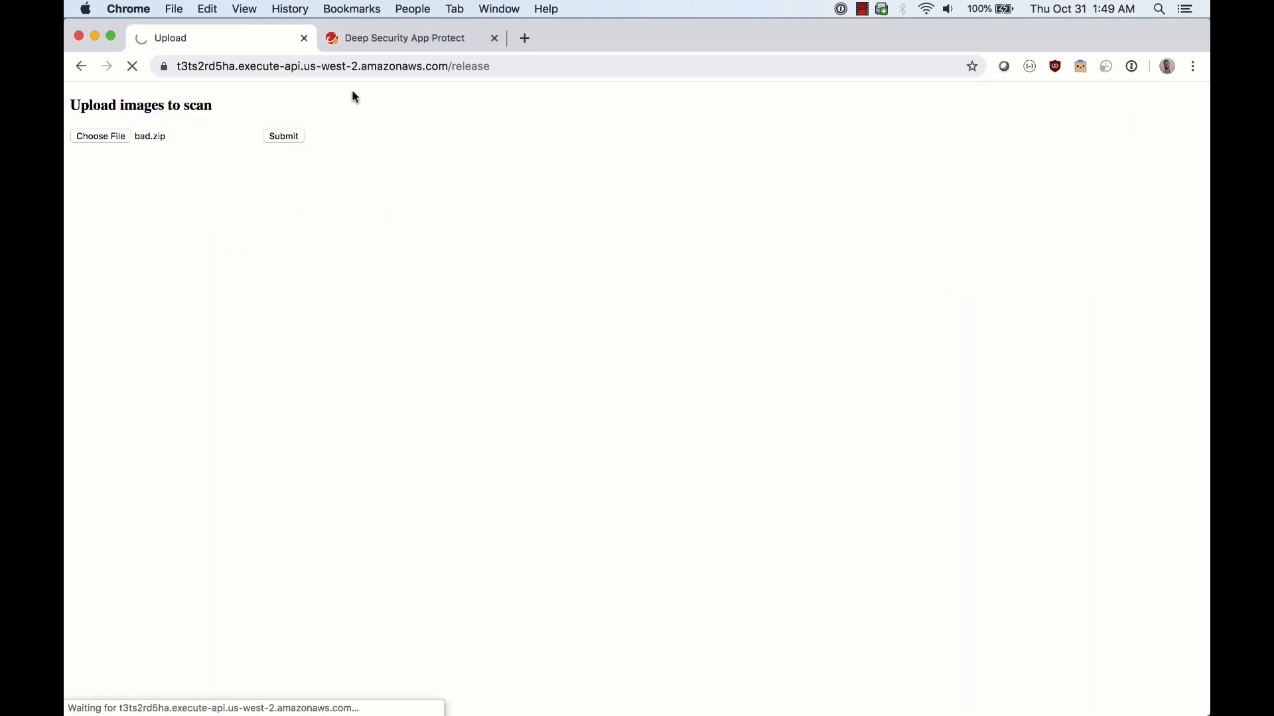
{"action": "left_click", "coordinate": [404, 37]}
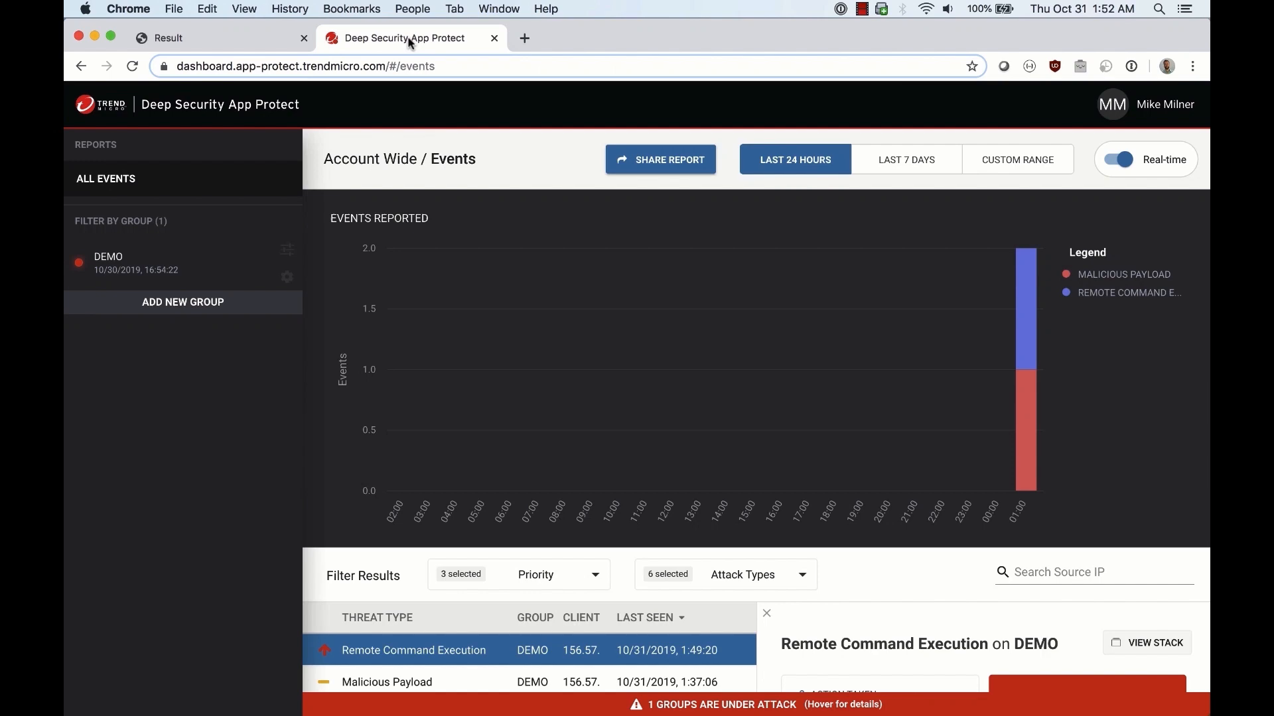
Step: Review the unblocked sleep 100 Remote Command Execution event details and go to the DEMO policy
{"action": "scroll", "scroll_direction": "down", "scroll_amount": 3}
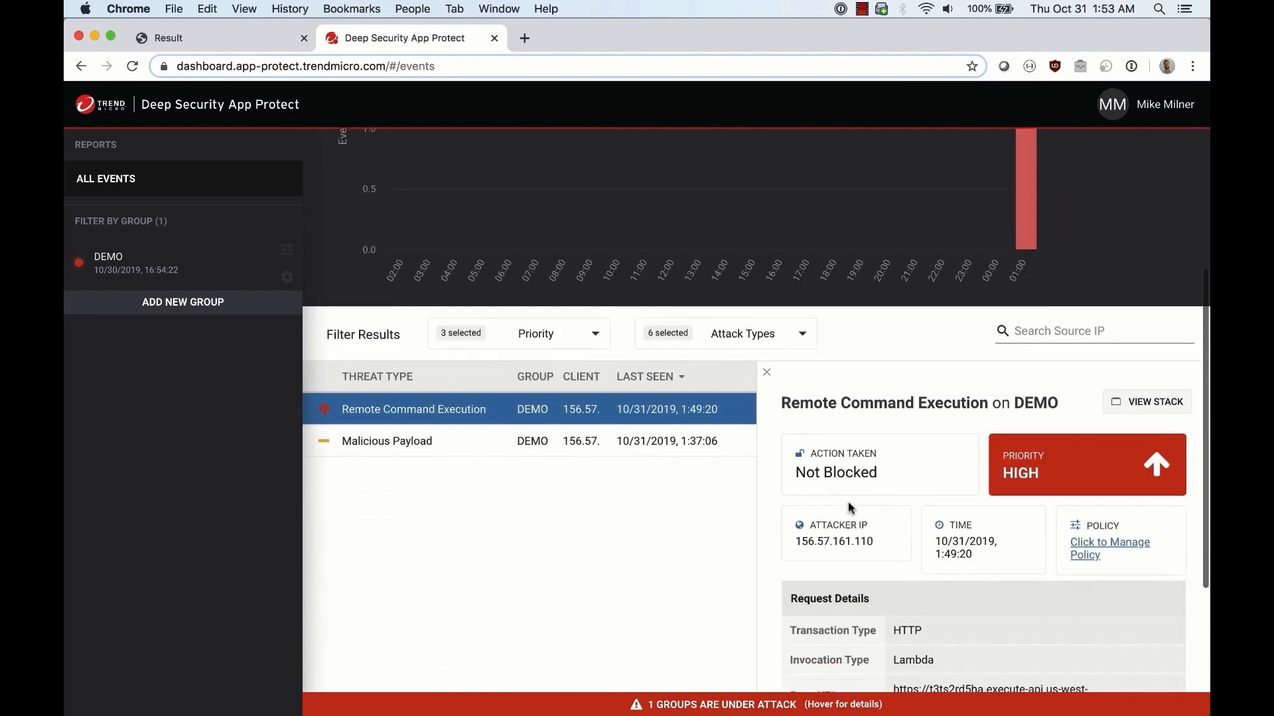
{"action": "scroll", "scroll_direction": "down", "scroll_amount": 3}
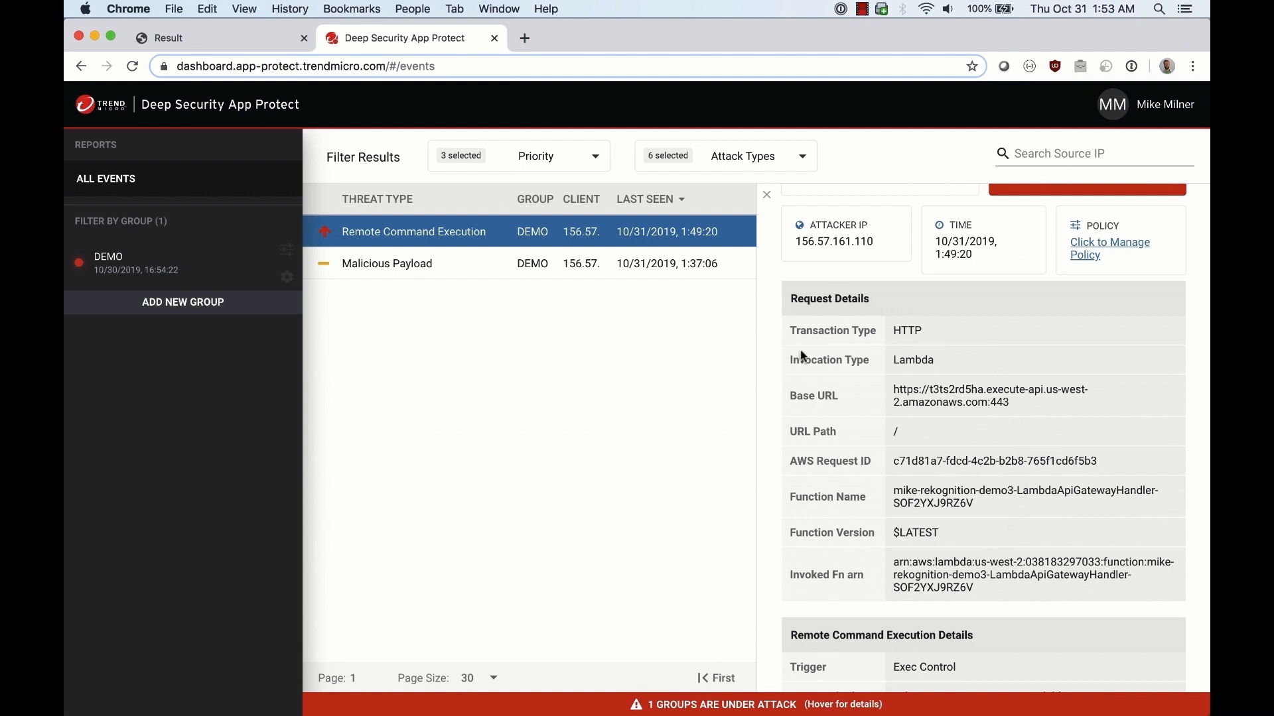
{"action": "mouse_move", "coordinate": [825, 292]}
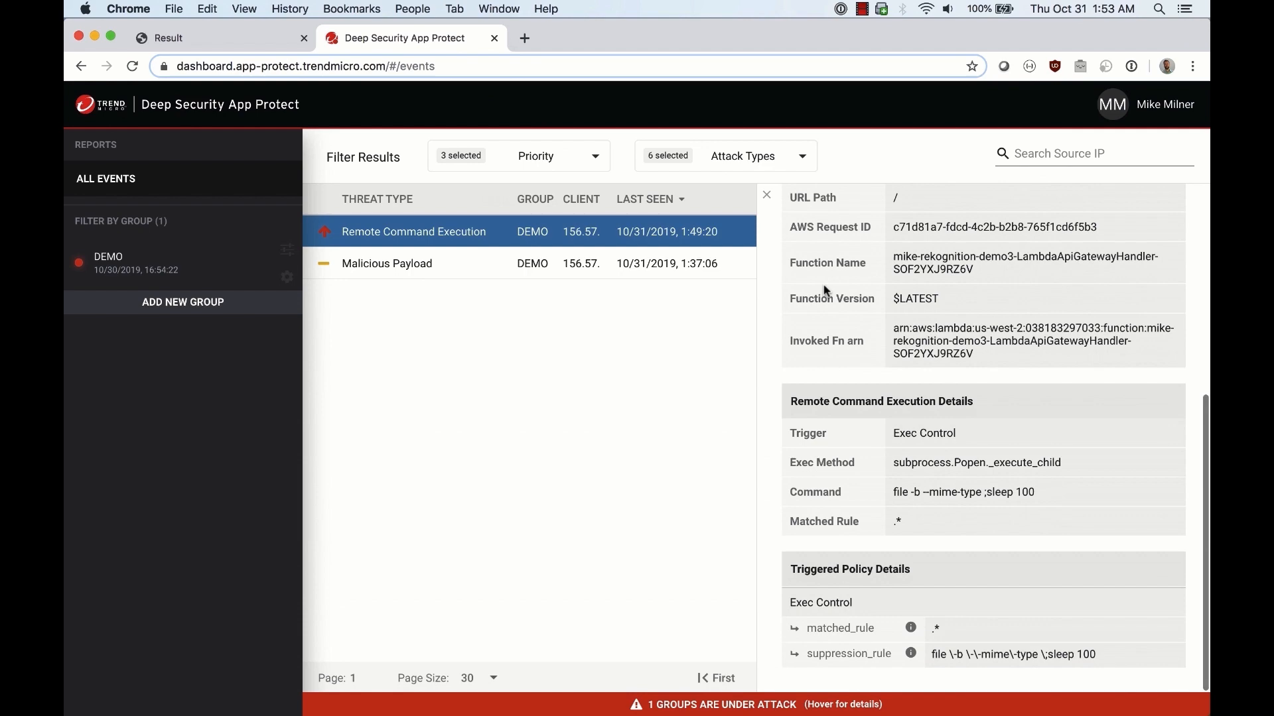
{"action": "mouse_move", "coordinate": [1047, 504]}
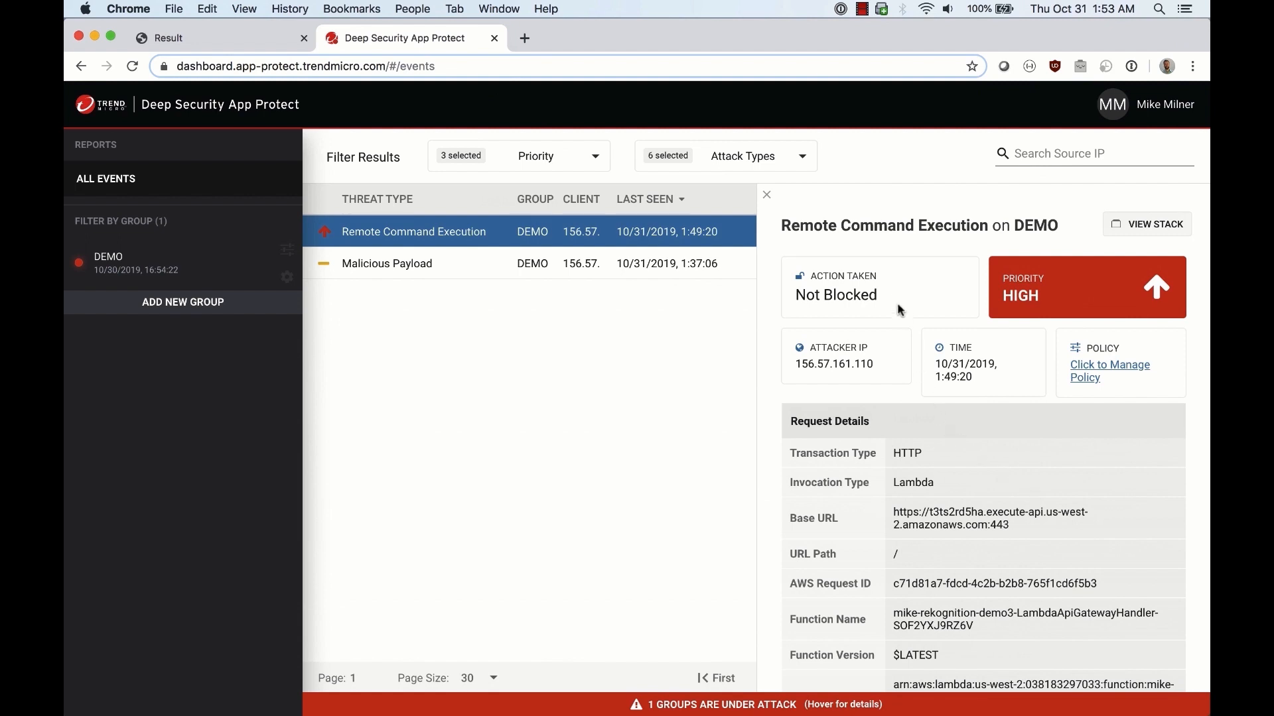
{"action": "mouse_move", "coordinate": [467, 281]}
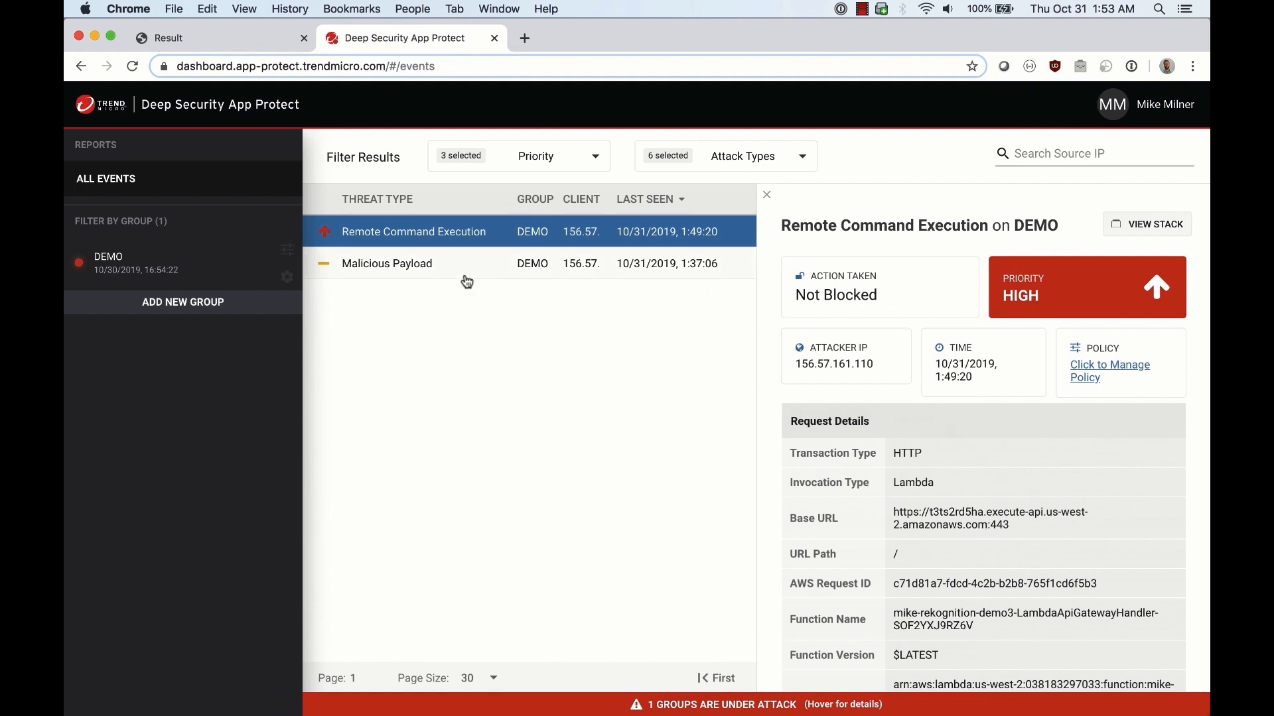
{"action": "left_click", "coordinate": [287, 249]}
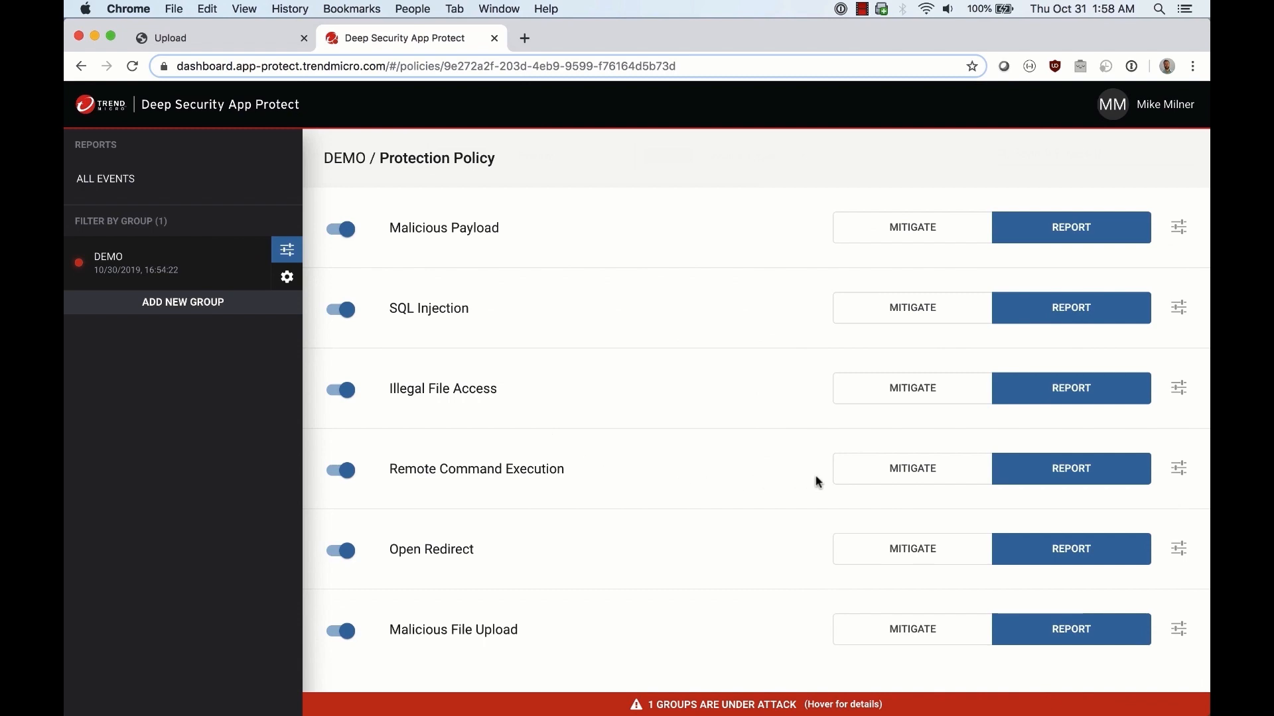
Step: Set Remote Command Execution to MITIGATE in the DEMO protection policy
{"action": "left_click", "coordinate": [911, 469]}
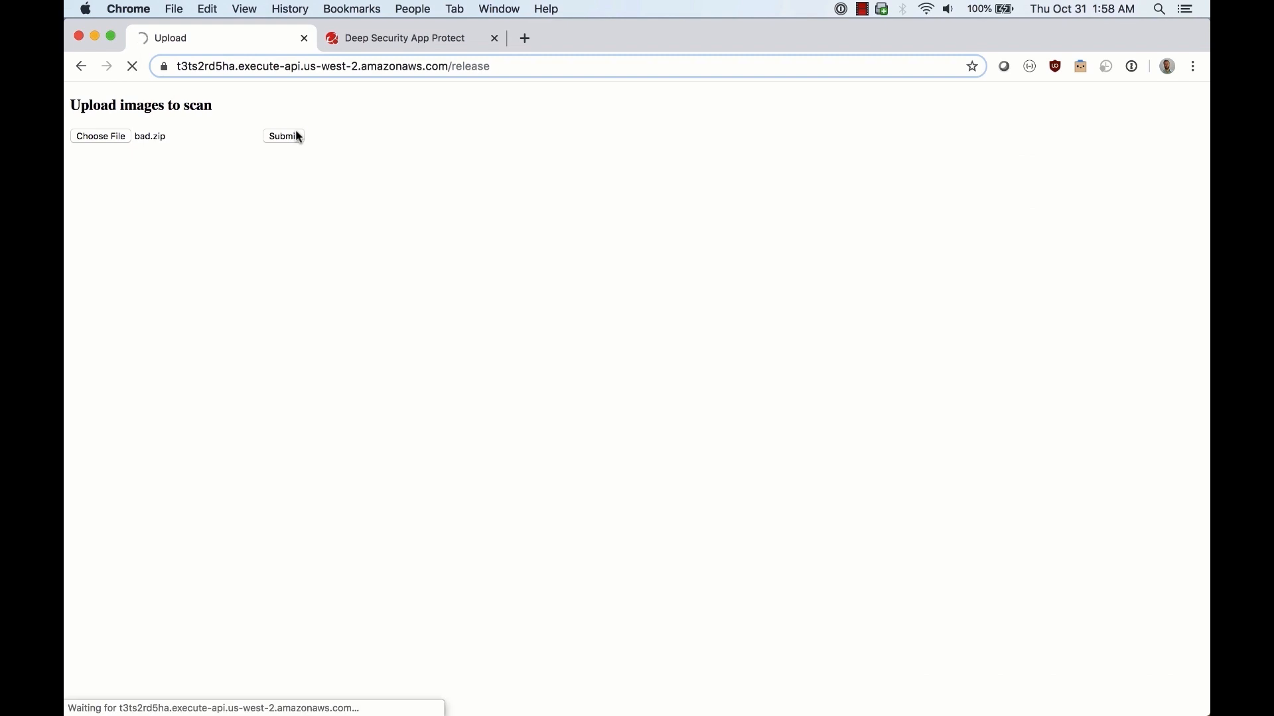
Step: Resubmit bad.zip and view the call stack of the newly blocked Remote Command Execution event
{"action": "left_click", "coordinate": [404, 37]}
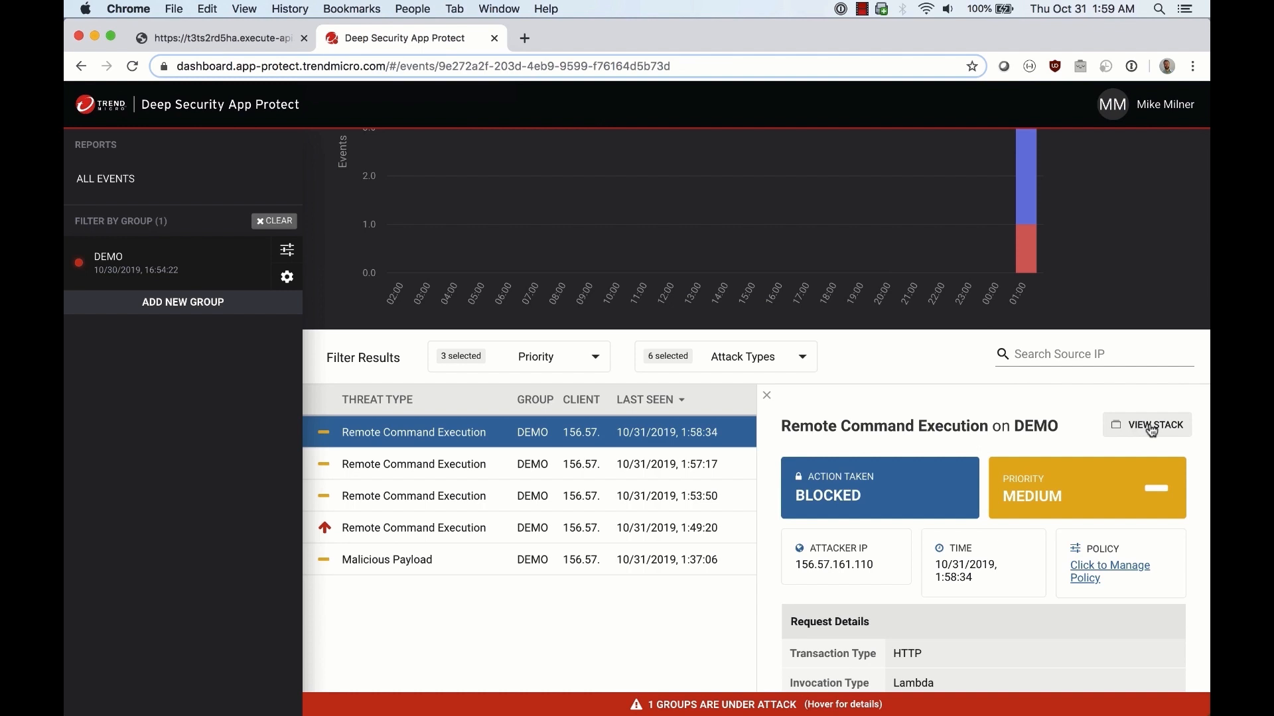
{"action": "left_click", "coordinate": [1146, 425]}
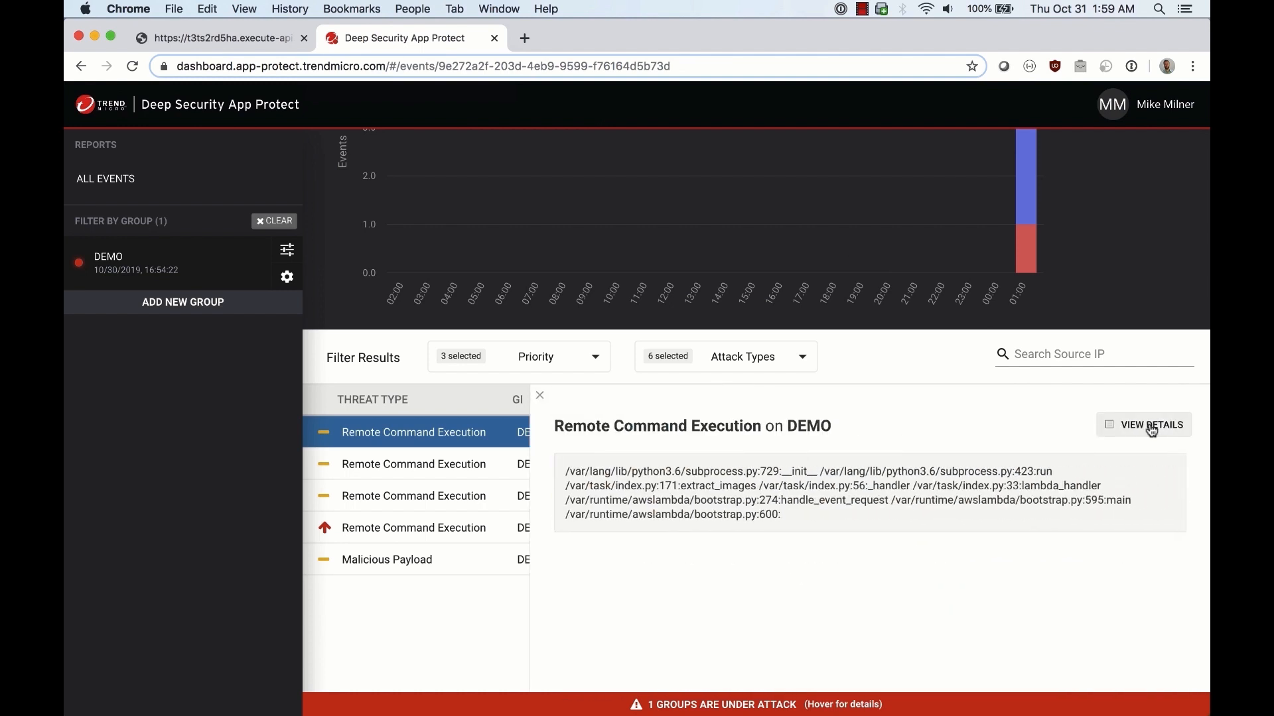